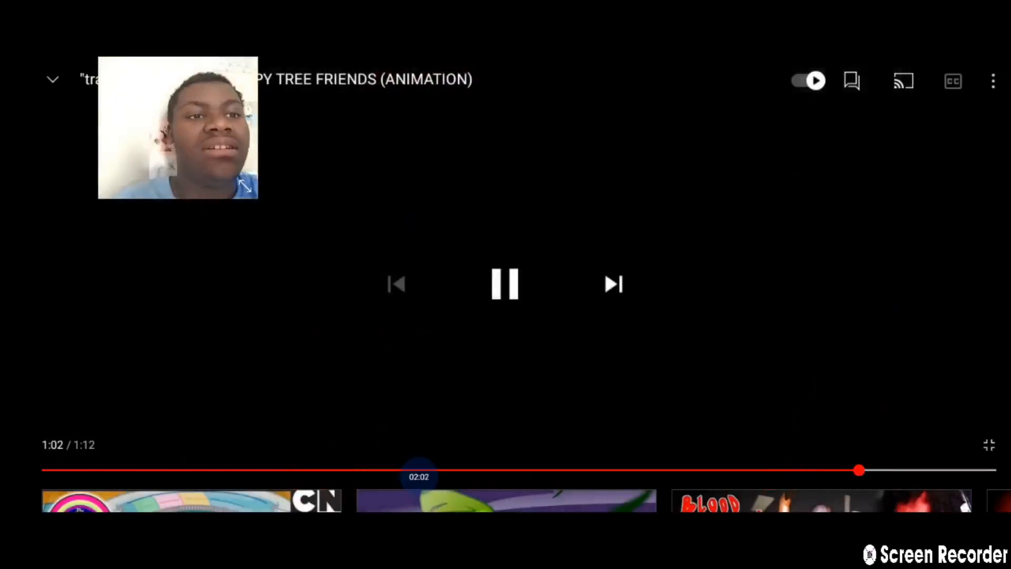
# Scrub the animation back to about 0:55 and leave it playing after a brief pause
pyautogui.moveTo(859, 470); pyautogui.dragTo(754, 469)
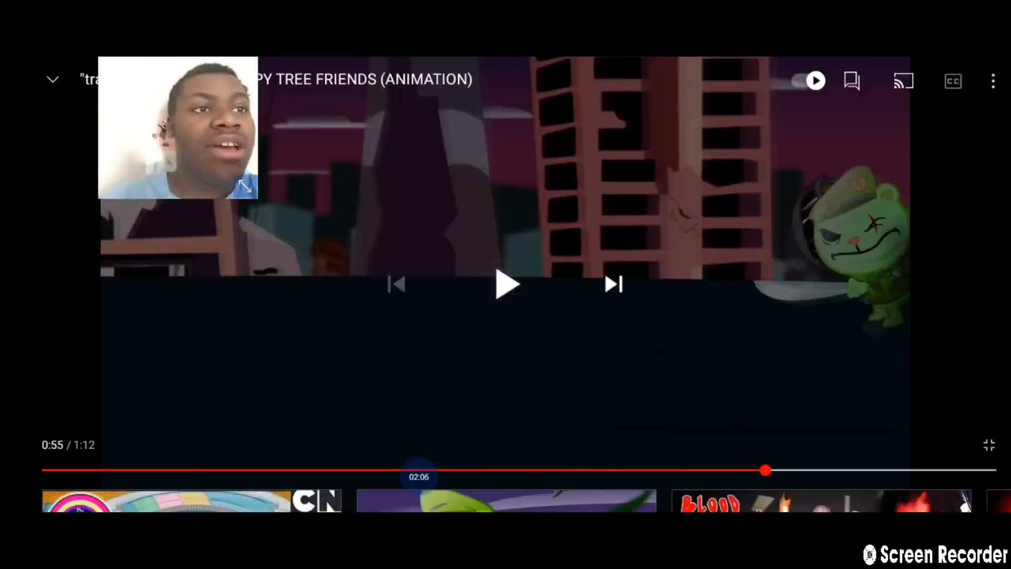
pyautogui.click(505, 286)
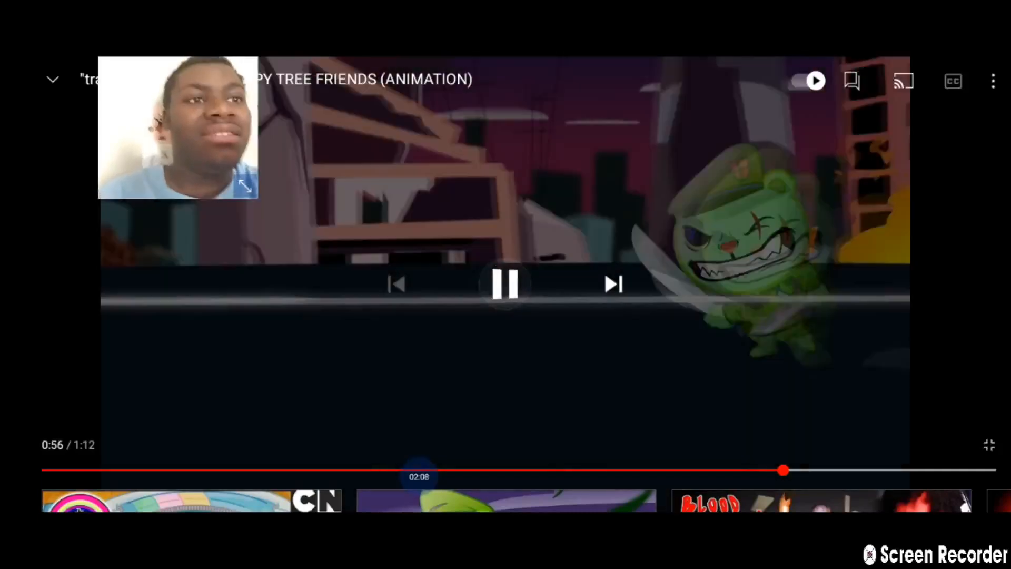
pyautogui.click(505, 285)
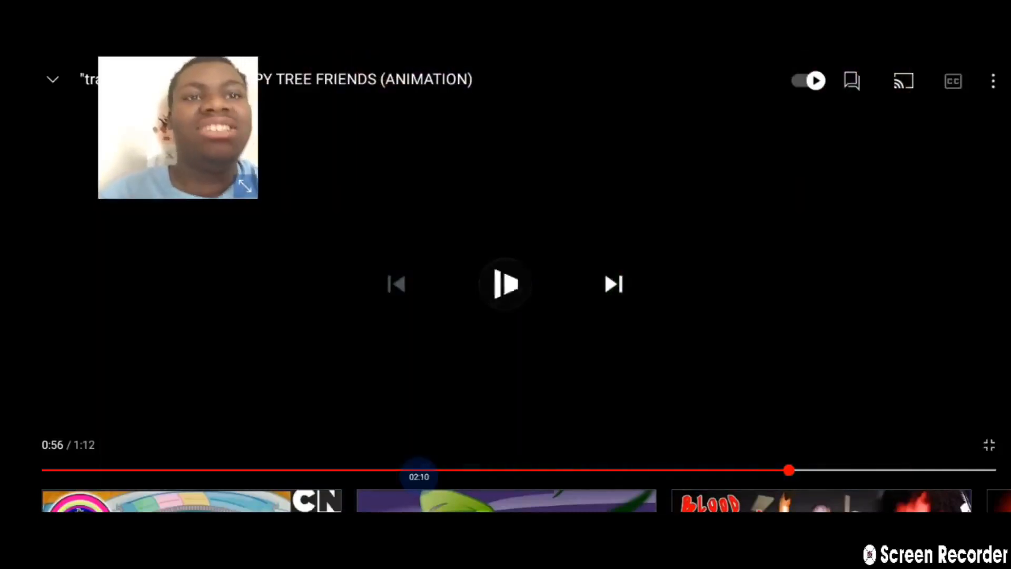
pyautogui.click(506, 284)
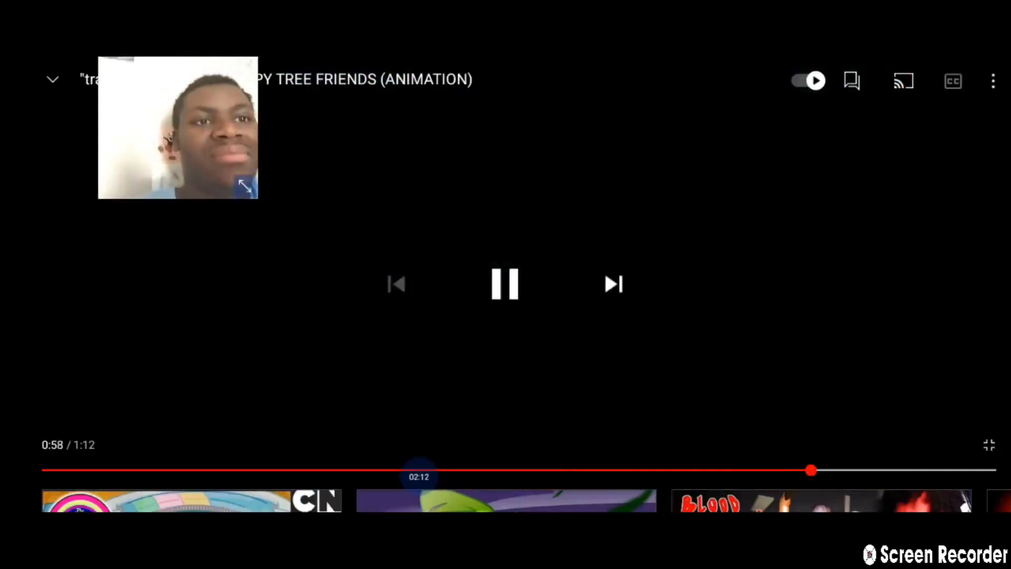